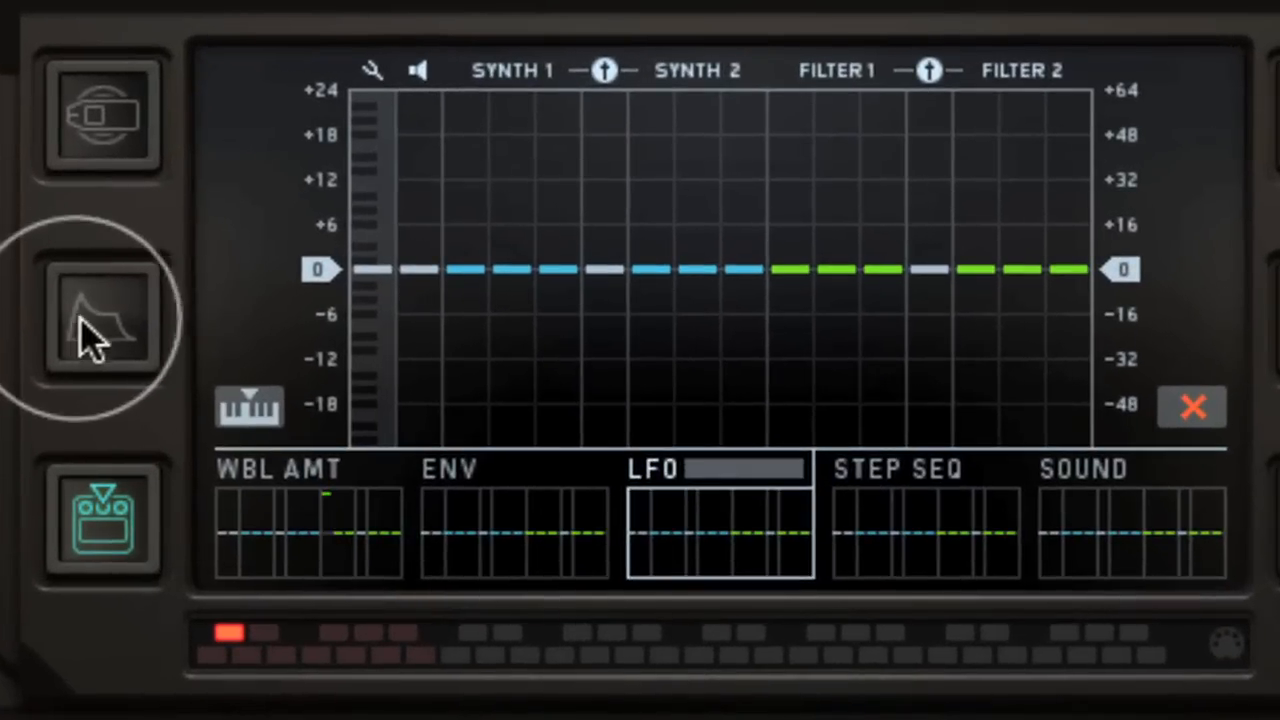
# Step: Select WBL AMT and raise the Filter 1 Cutoff column to maximum
pyautogui.click(105, 325)
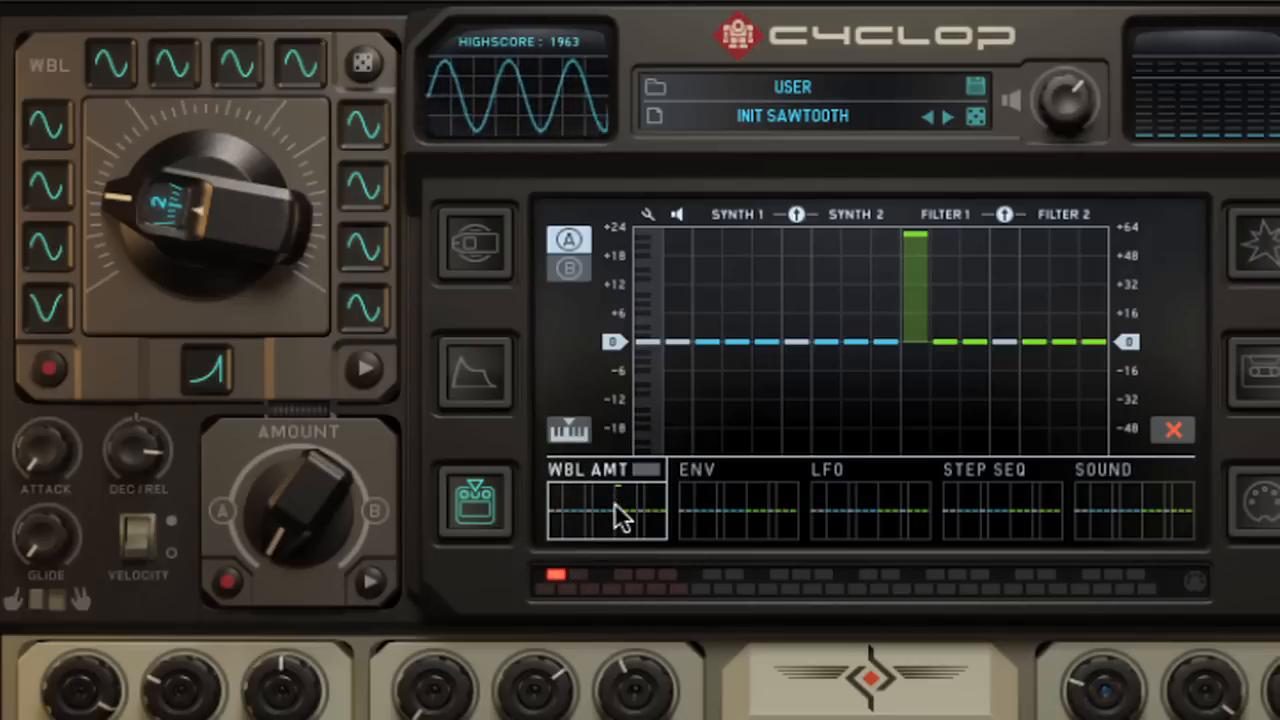
pyautogui.moveTo(1140, 255)
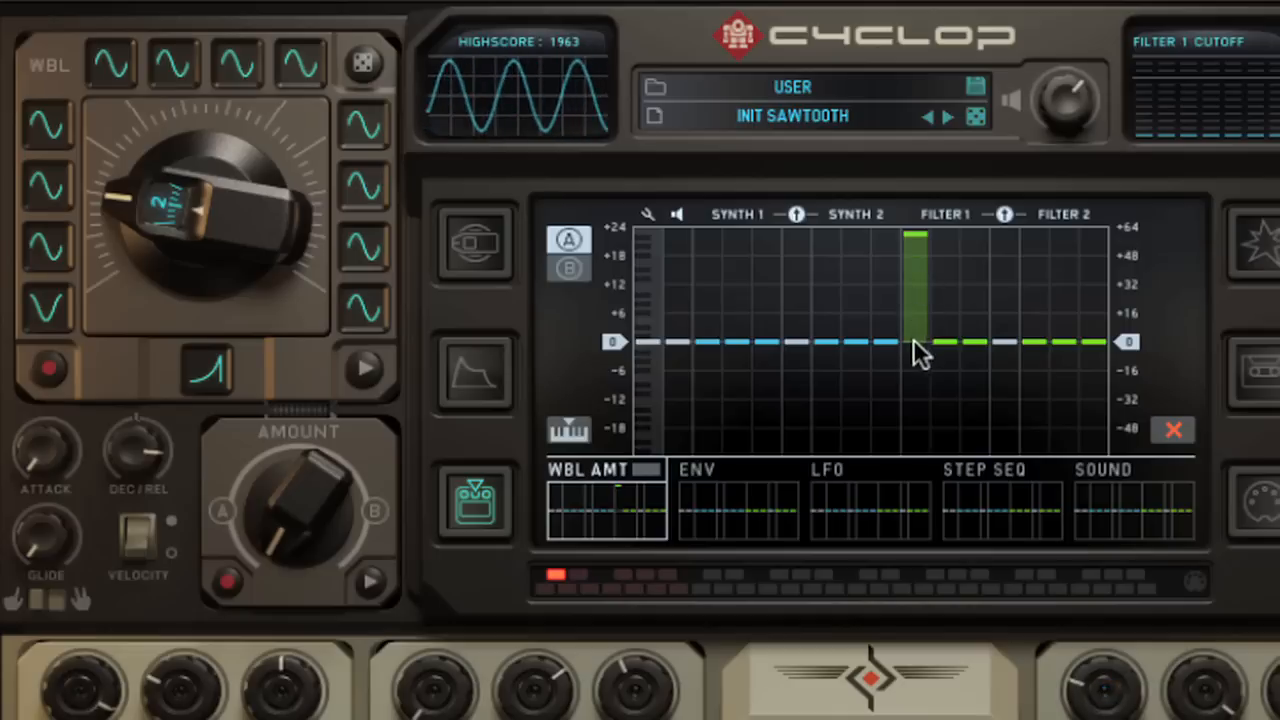
pyautogui.moveTo(930, 358)
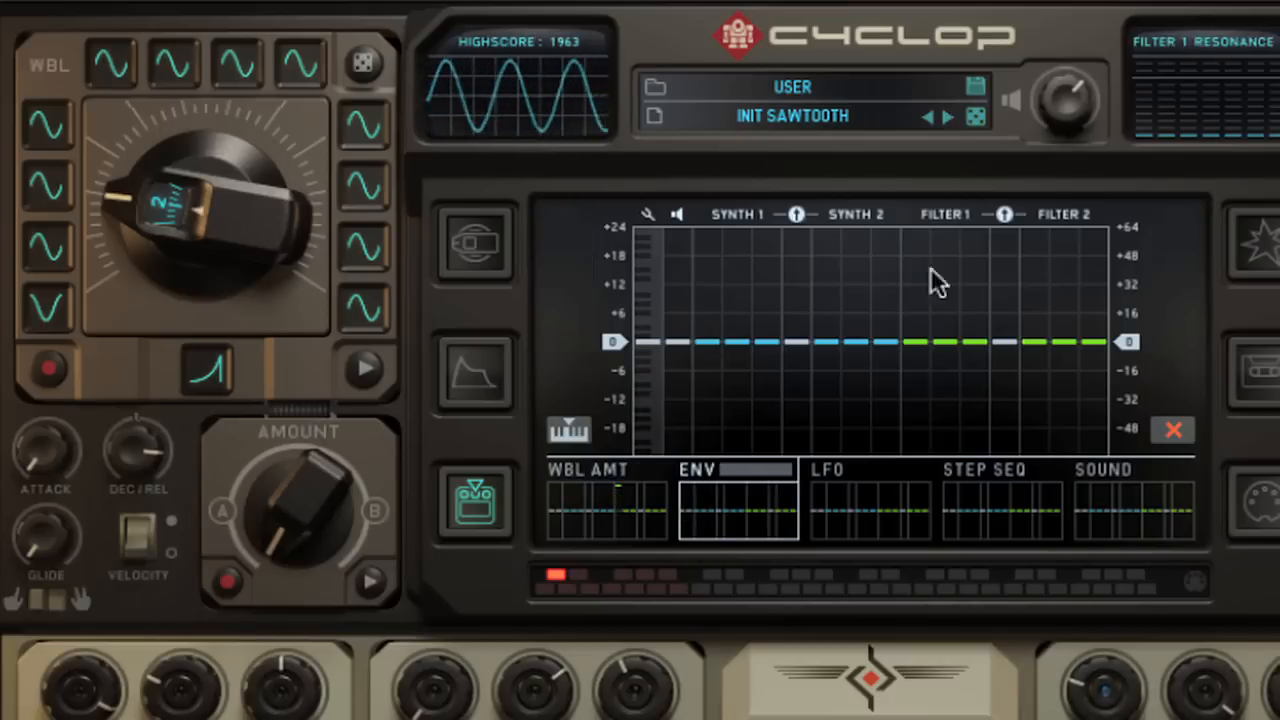
pyautogui.click(822, 469)
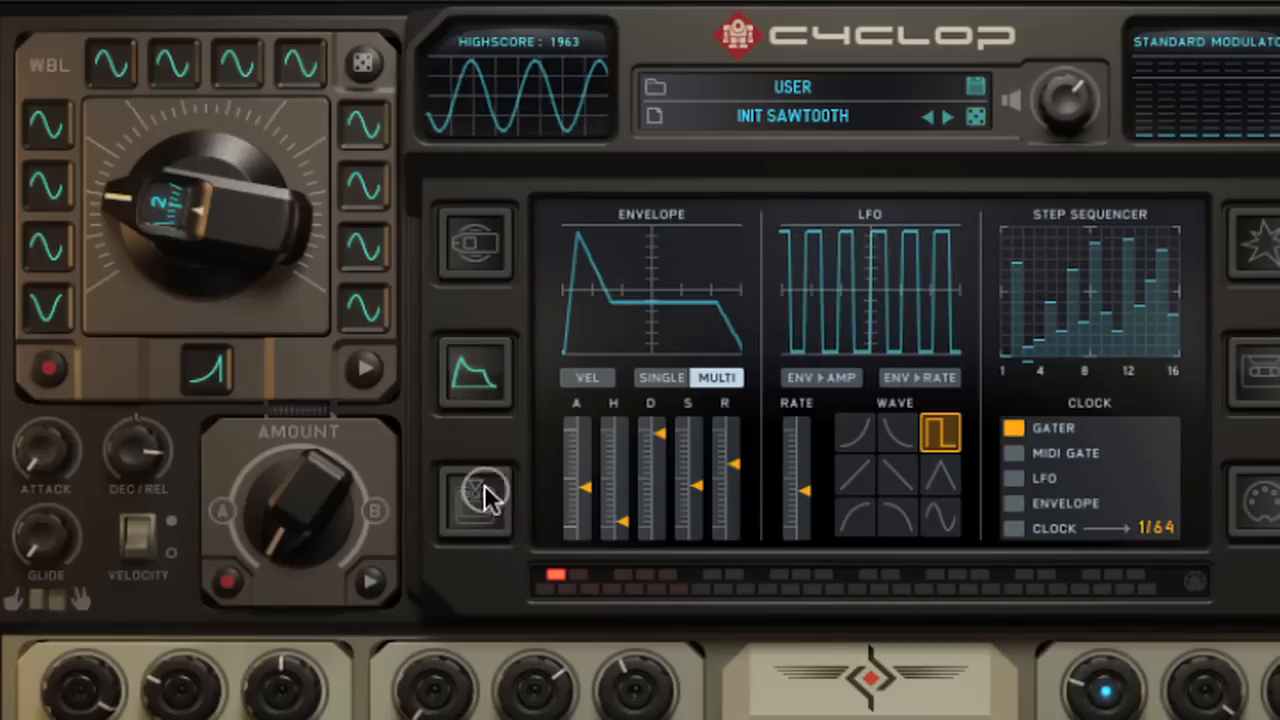
pyautogui.click(475, 500)
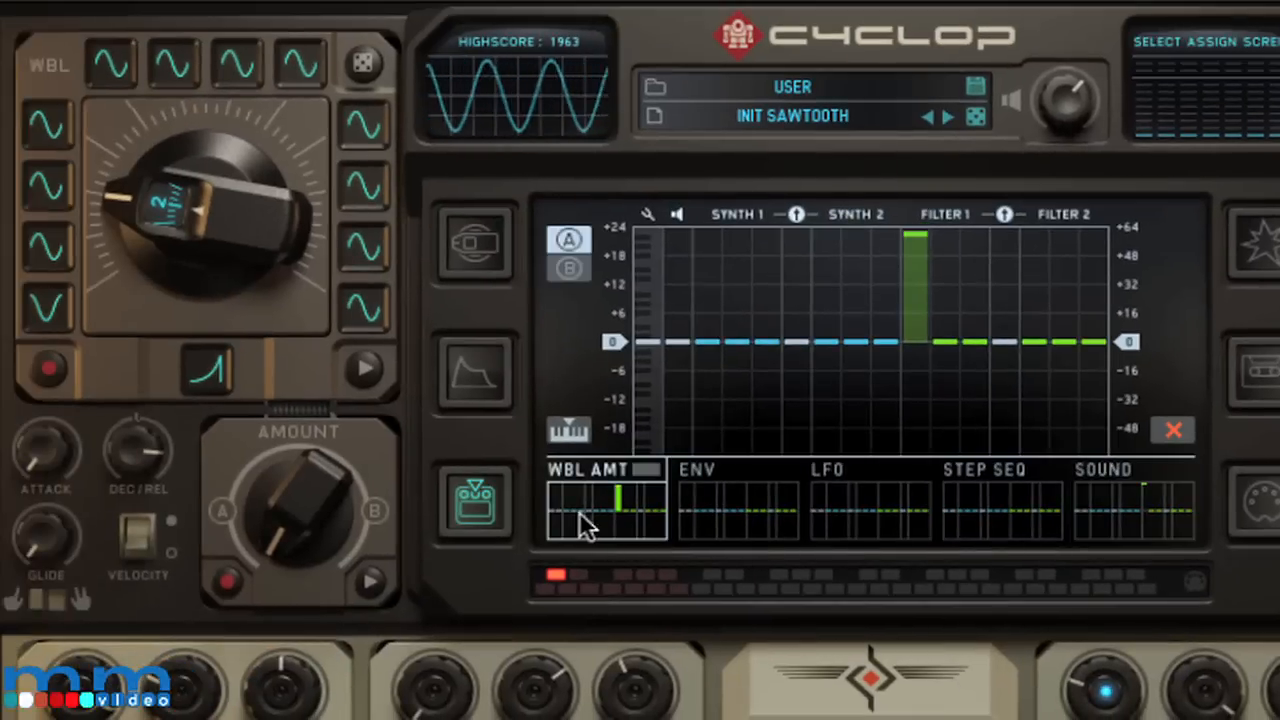
pyautogui.moveTo(783, 348)
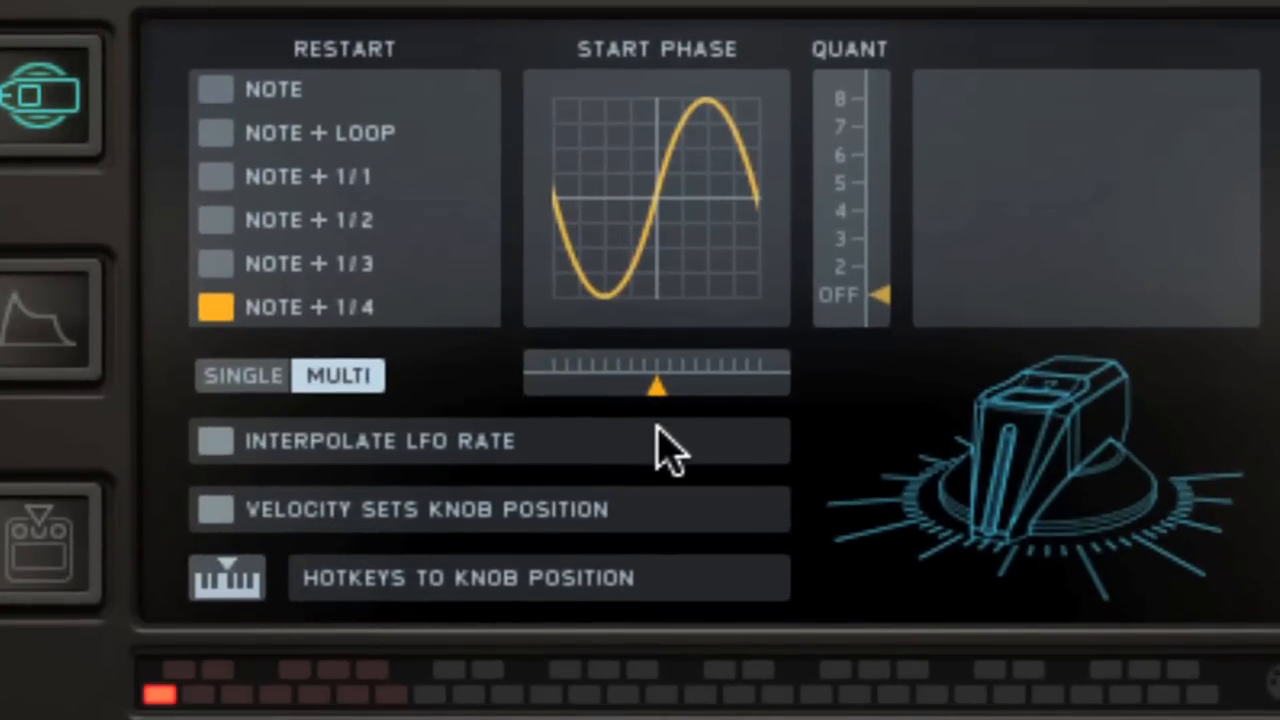
# Step: Quantize the wobble knob to 4 steps with the QUANT slider
pyautogui.moveTo(655, 388); pyautogui.dragTo(760, 388)
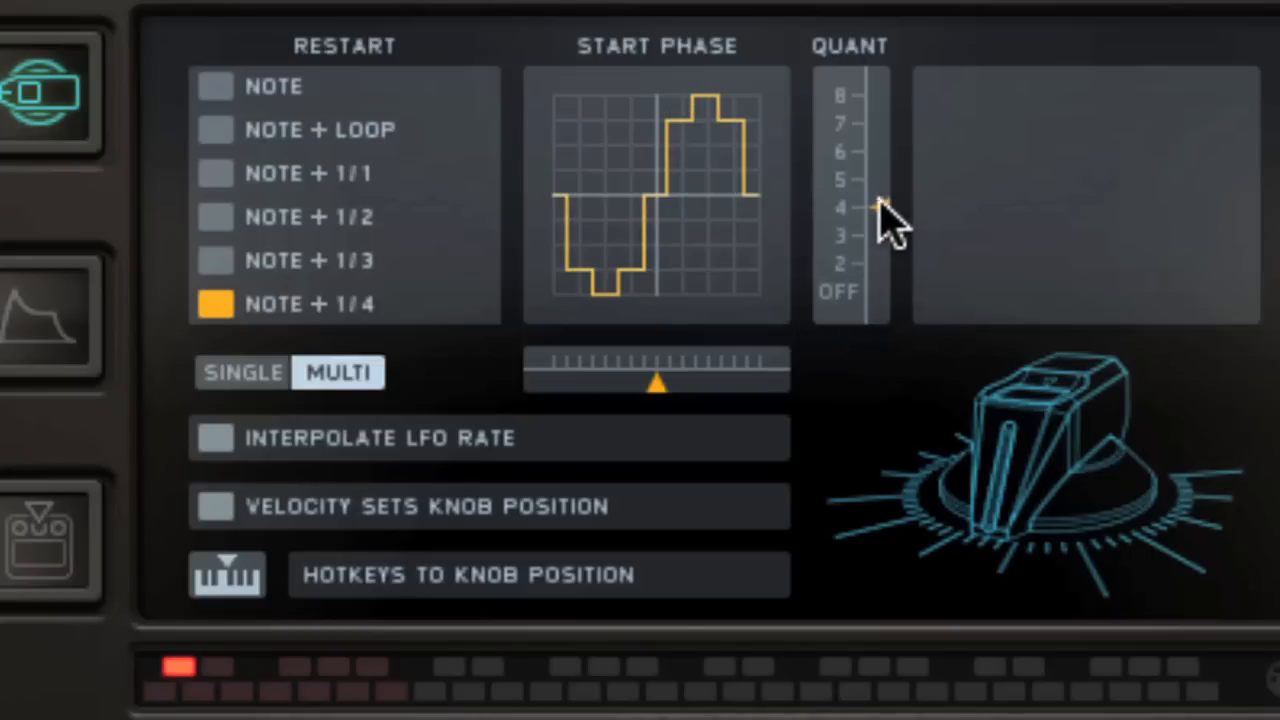
# Step: Raise a Synth 1 column in the envelope's assignment lane
pyautogui.moveTo(875, 210); pyautogui.dragTo(875, 150)
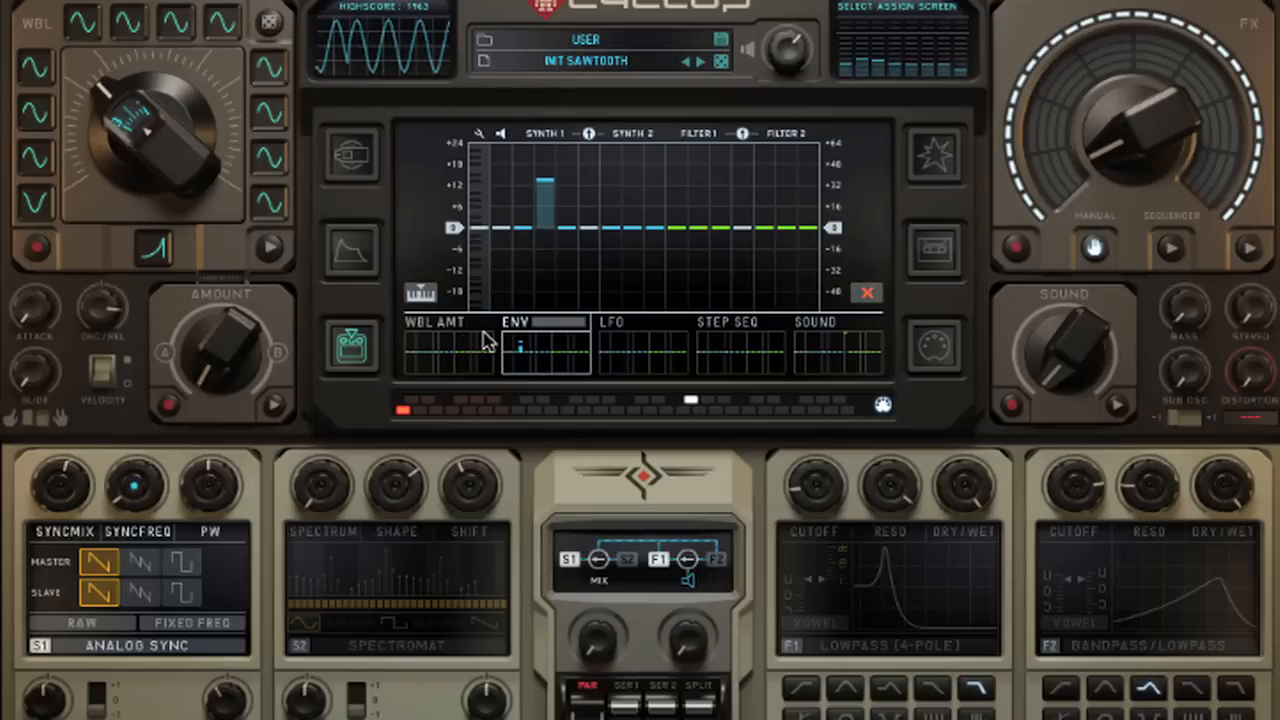
# Step: Draw an ascending staircase in the step sequencer and return to the Envelope/LFO/Step Sequencer view
pyautogui.click(351, 250)
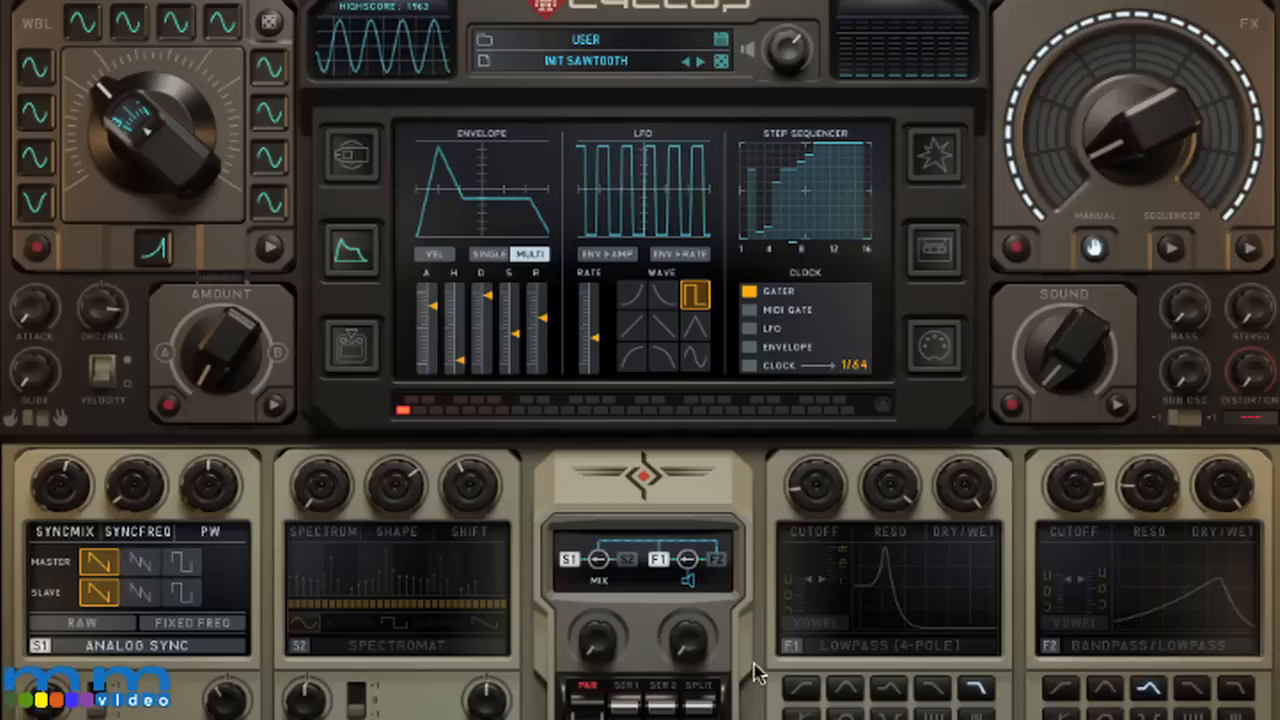
# Step: Give the LFO the decaying curved ramp waveform
pyautogui.click(652, 296)
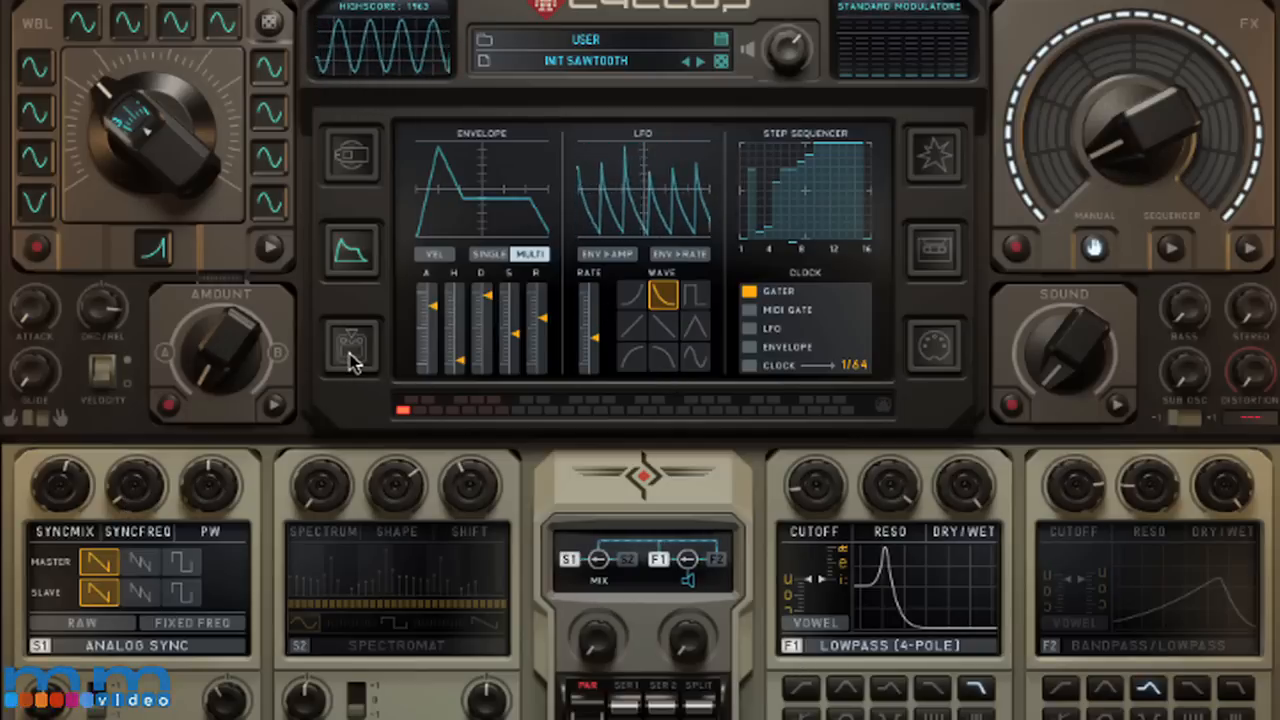
pyautogui.click(350, 343)
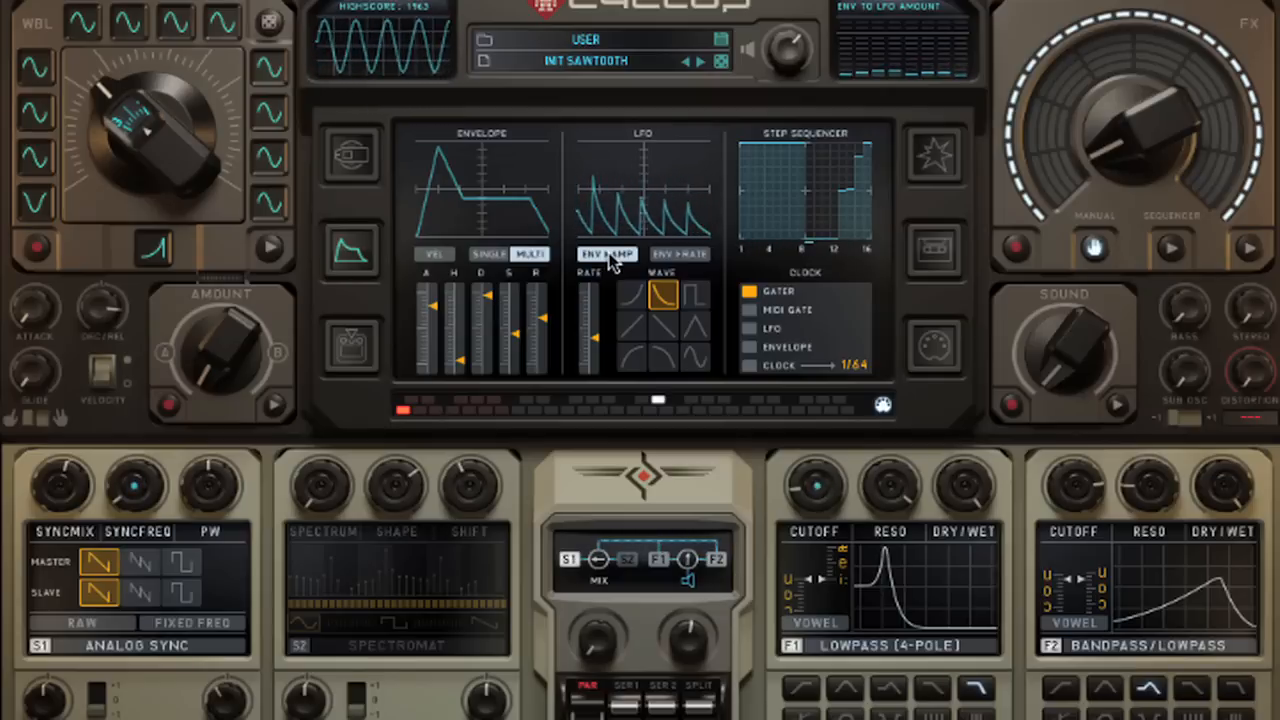
# Step: Turn on ENV>AMP for the LFO, leaving ENV>RATE off
pyautogui.click(679, 253)
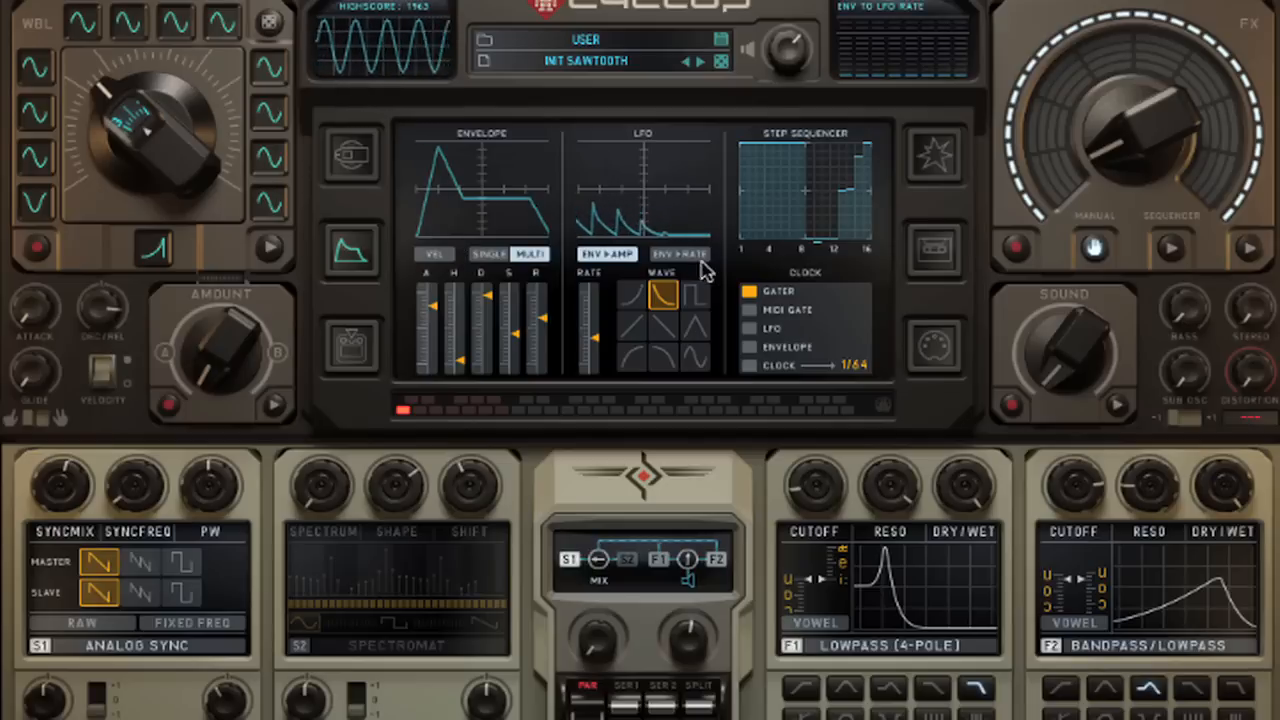
pyautogui.click(678, 254)
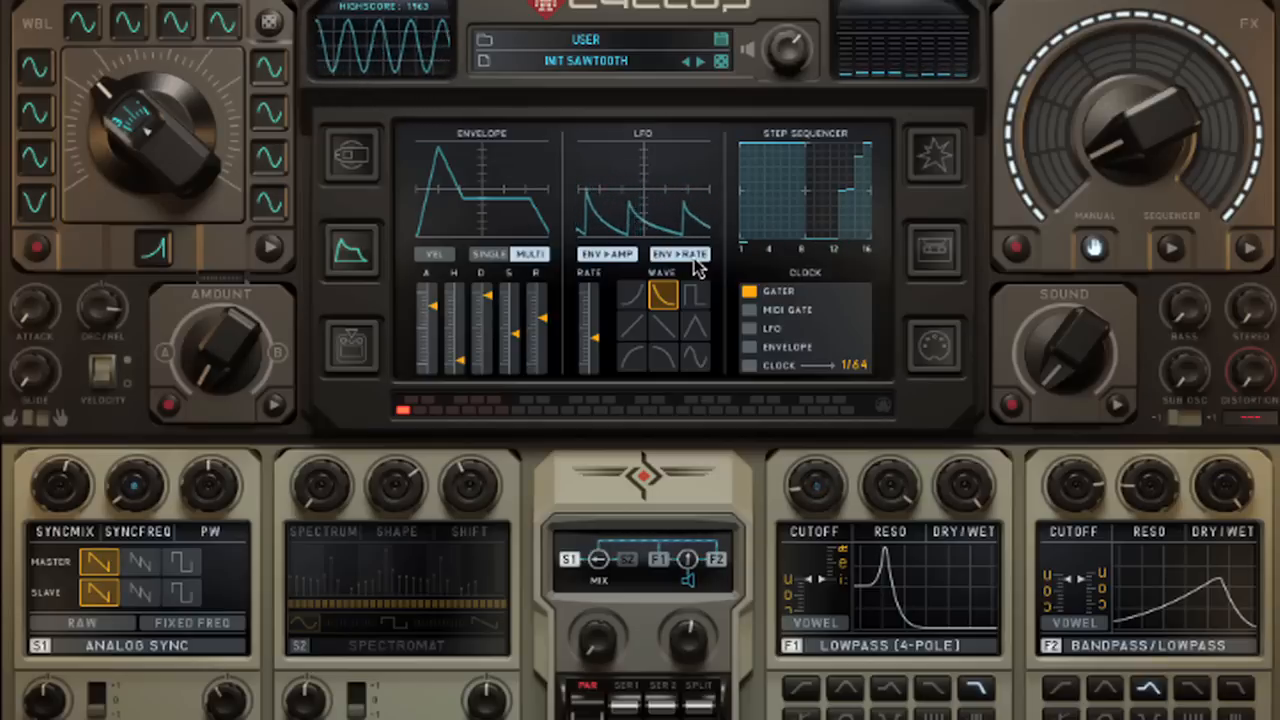
pyautogui.click(680, 254)
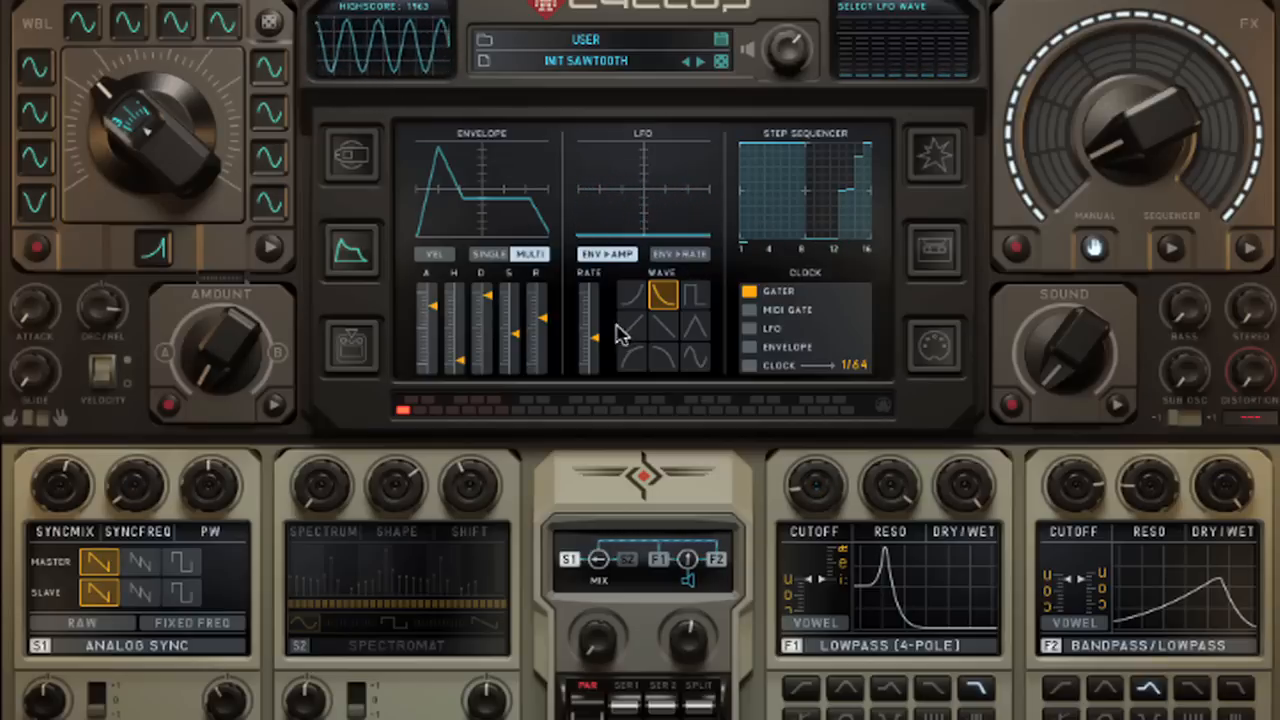
pyautogui.click(351, 345)
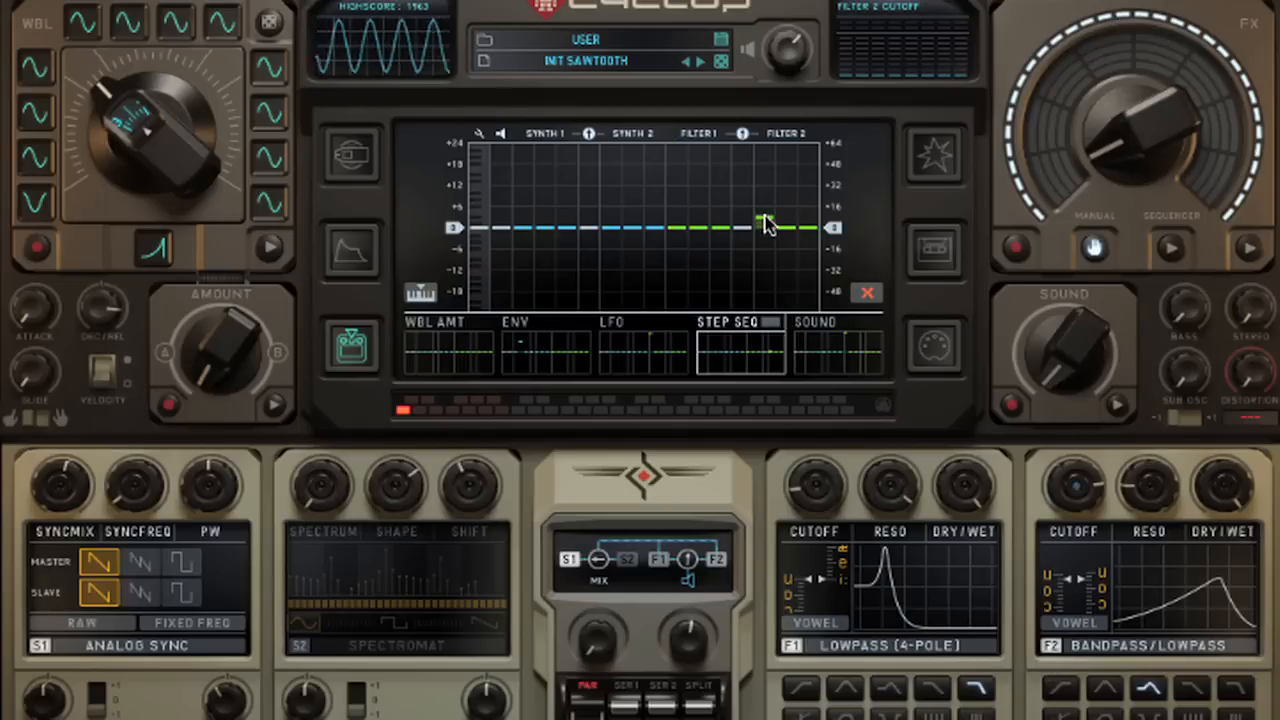
# Step: Route the step sequencer to Filter 2 cutoff and change its clock source
pyautogui.moveTo(765, 225); pyautogui.dragTo(765, 160)
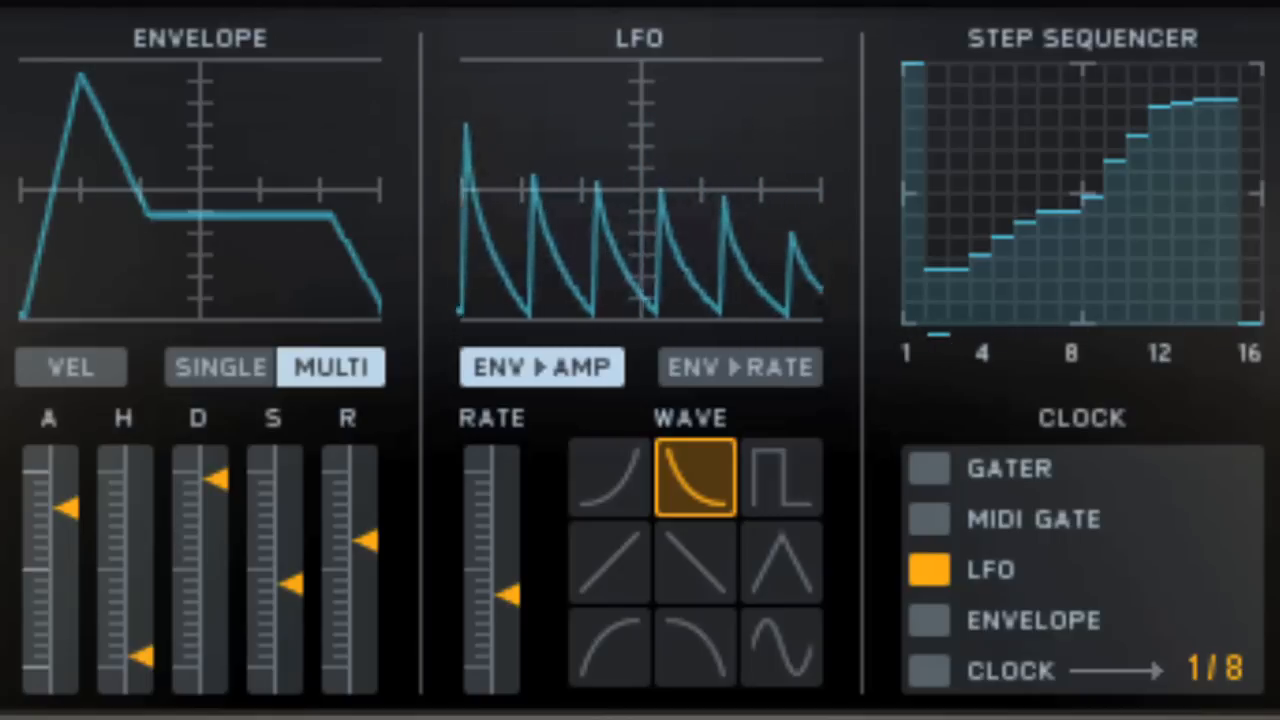
pyautogui.moveTo(1175, 415)
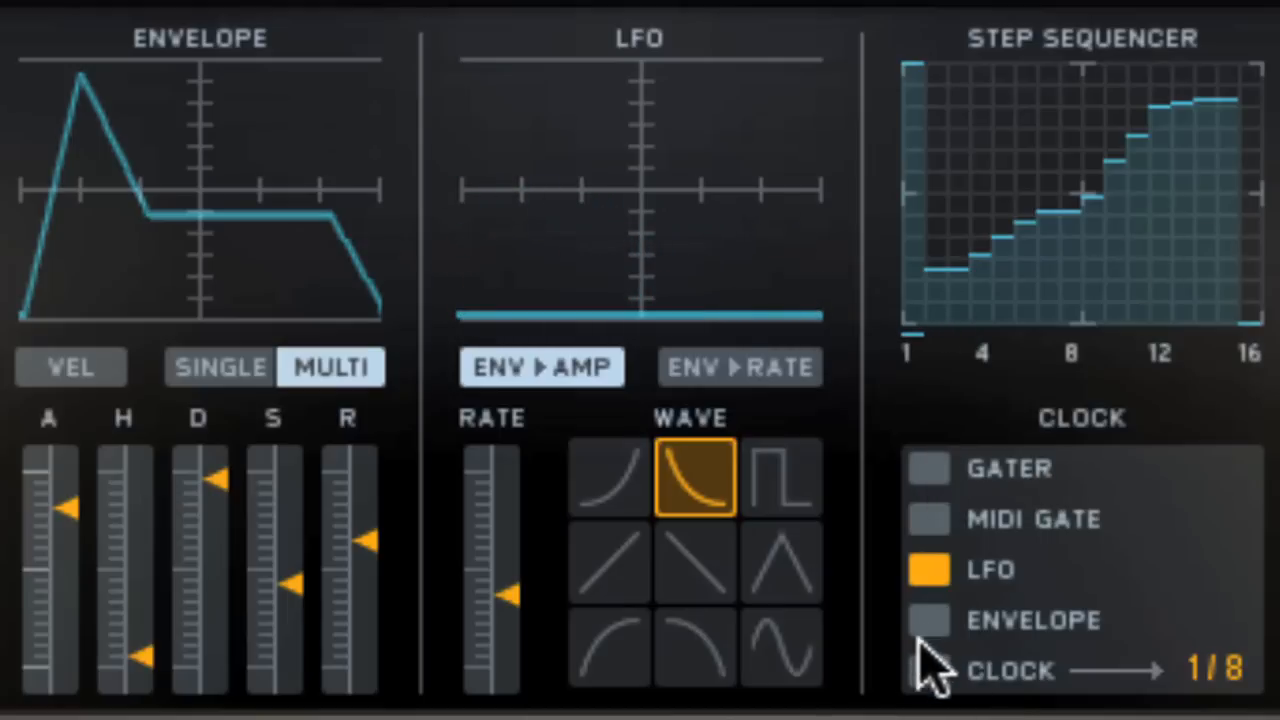
pyautogui.click(931, 671)
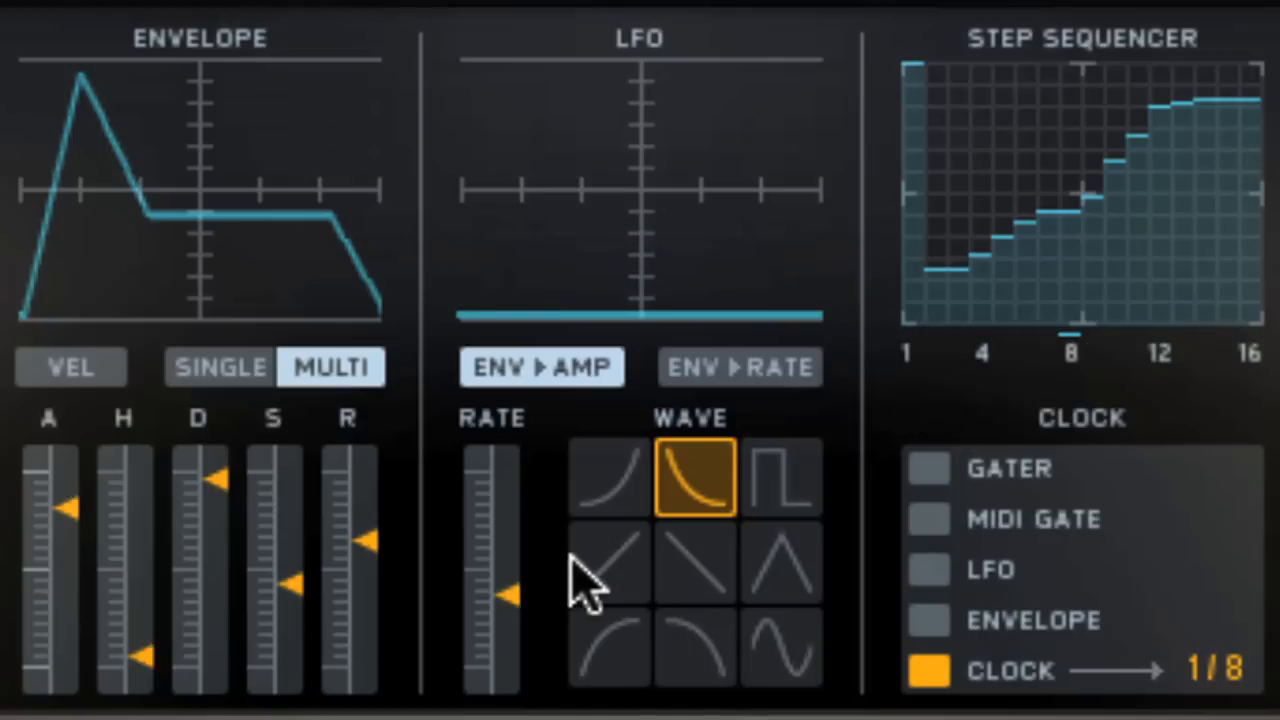
# Step: Switch the step sequencer's clock from CLOCK 1/8 to LFO
pyautogui.click(928, 569)
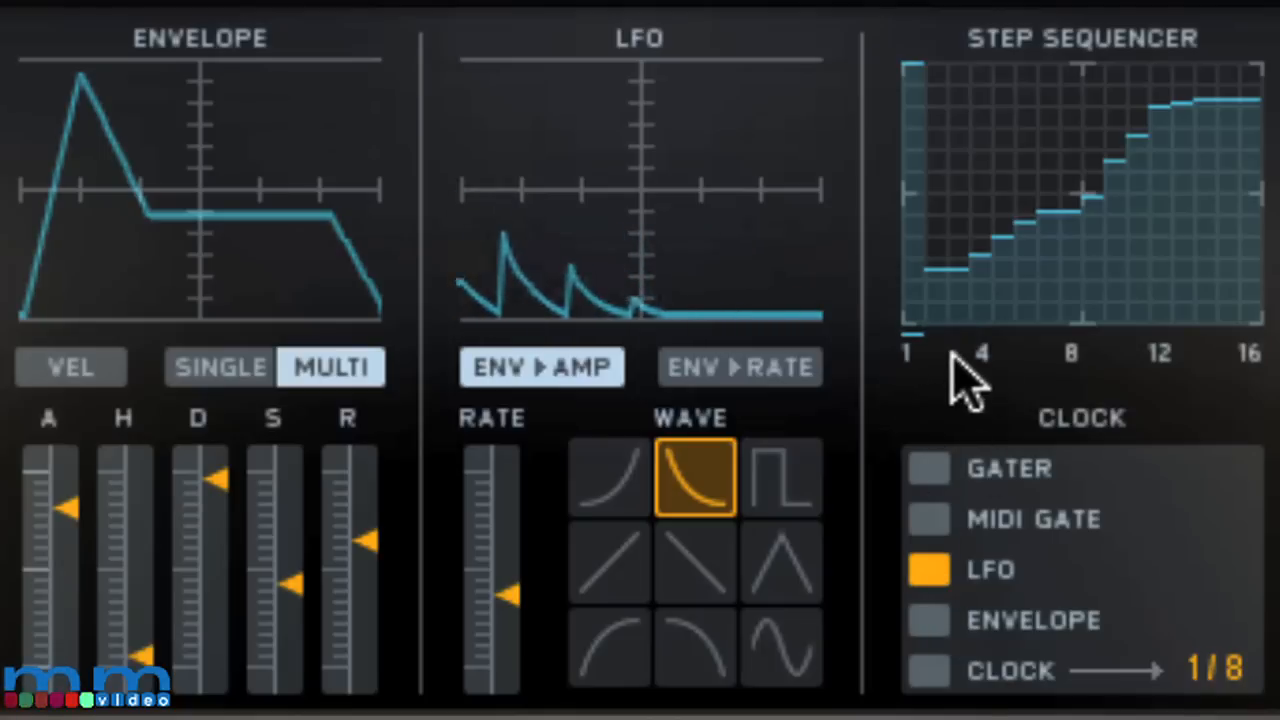
pyautogui.click(927, 519)
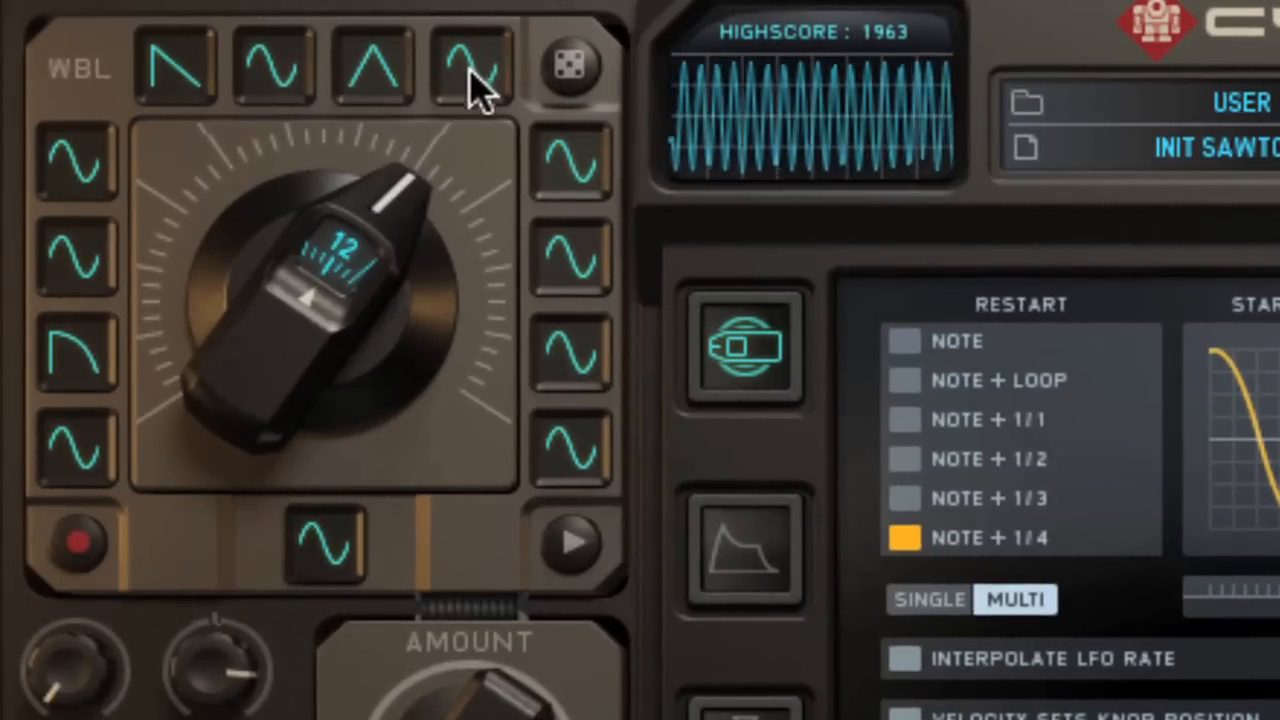
# Step: Set wobble slot 4 to square and slot 2 to triangle, sweeping the wobble knob
pyautogui.click(465, 65)
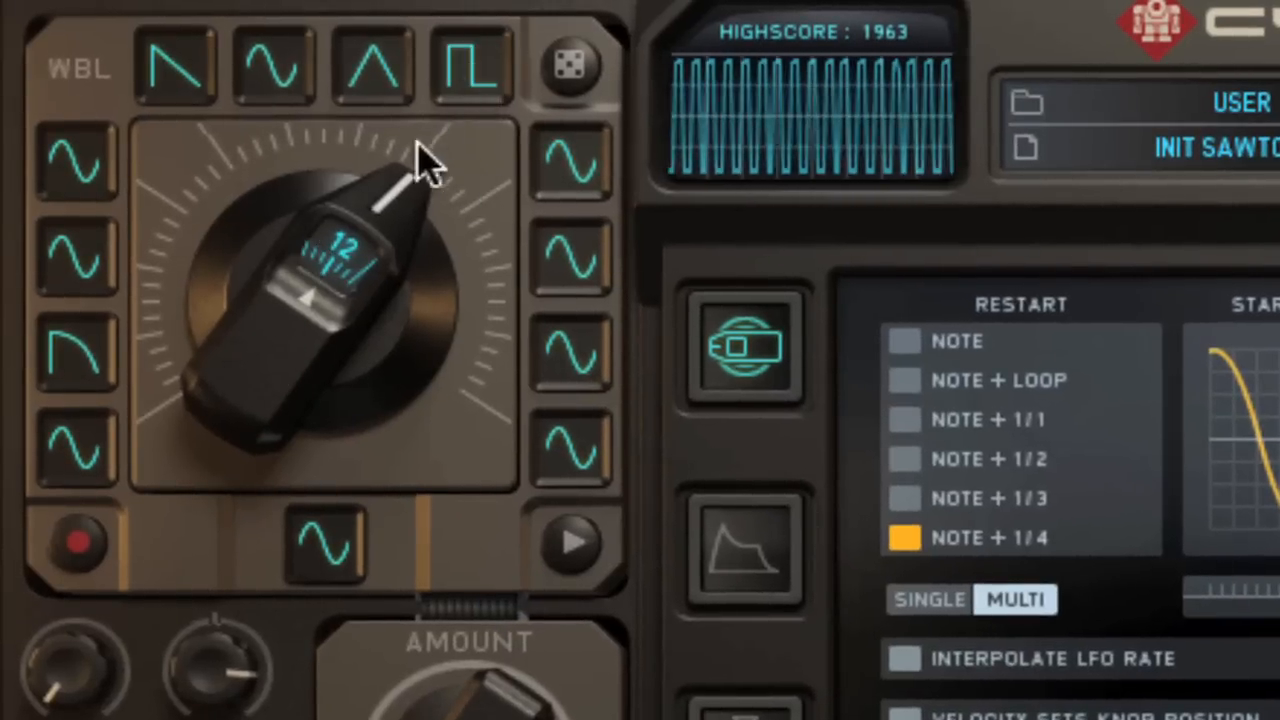
pyautogui.moveTo(420, 160); pyautogui.dragTo(280, 390)
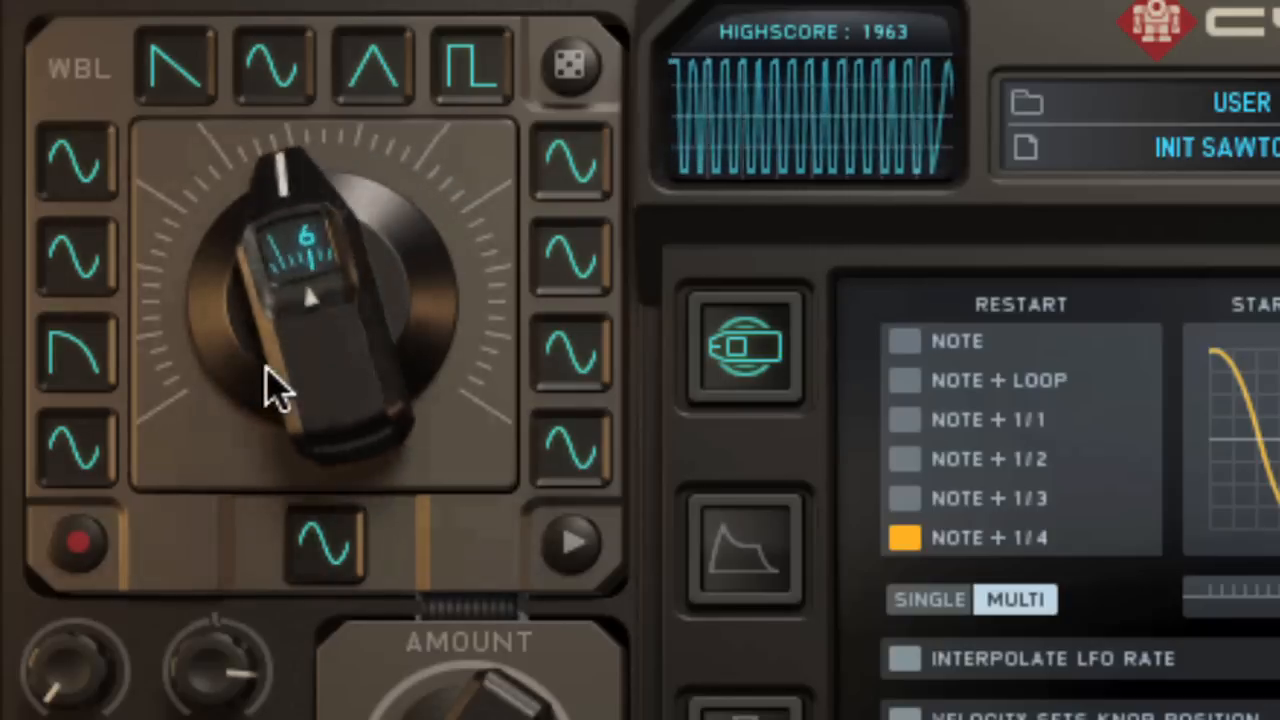
pyautogui.moveTo(290, 390); pyautogui.dragTo(290, 440)
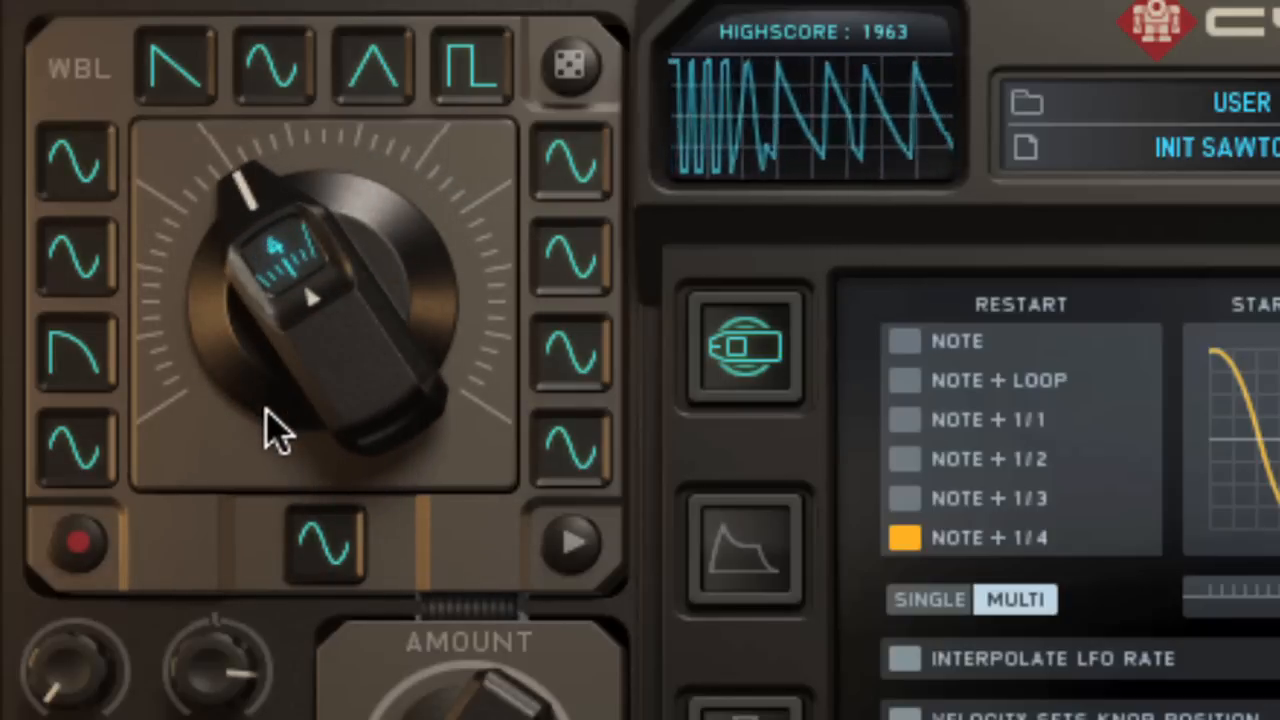
pyautogui.moveTo(300, 430); pyautogui.dragTo(310, 300)
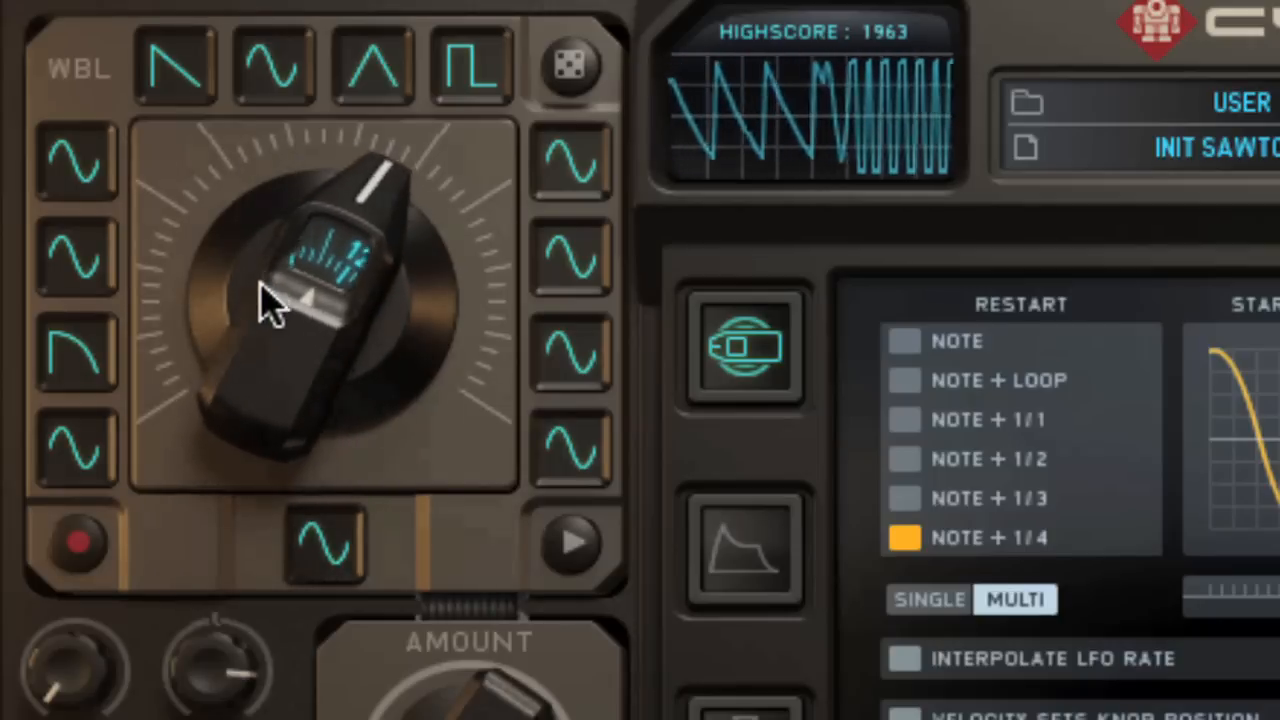
pyautogui.moveTo(280, 300); pyautogui.dragTo(270, 440)
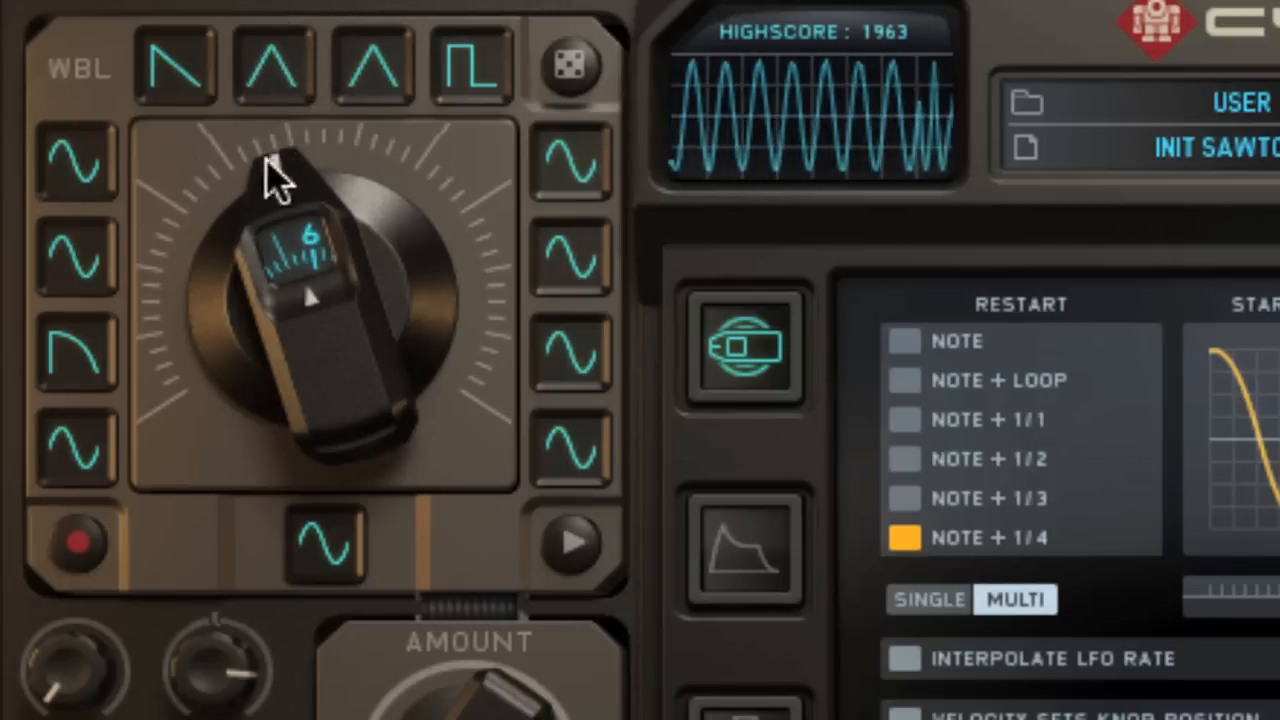
pyautogui.click(267, 68)
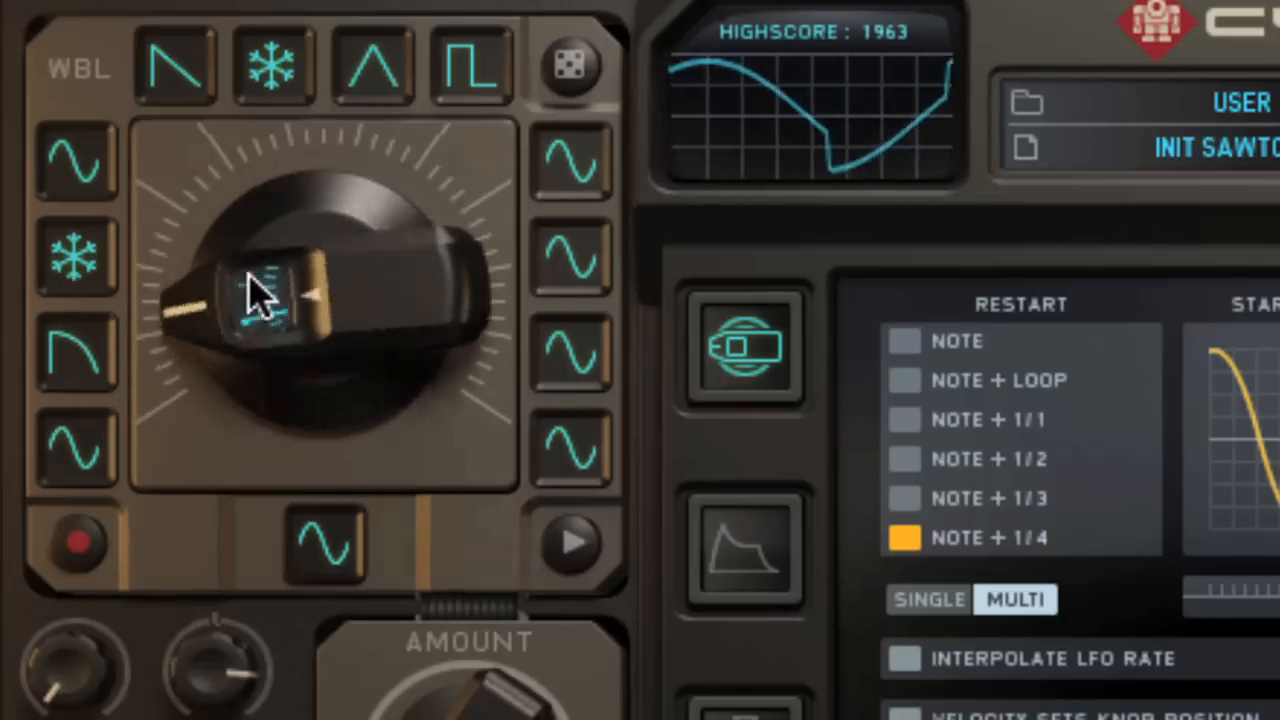
# Step: Sweep the wobble knob back and forth across the two frozen slots
pyautogui.moveTo(255, 290); pyautogui.dragTo(225, 350)
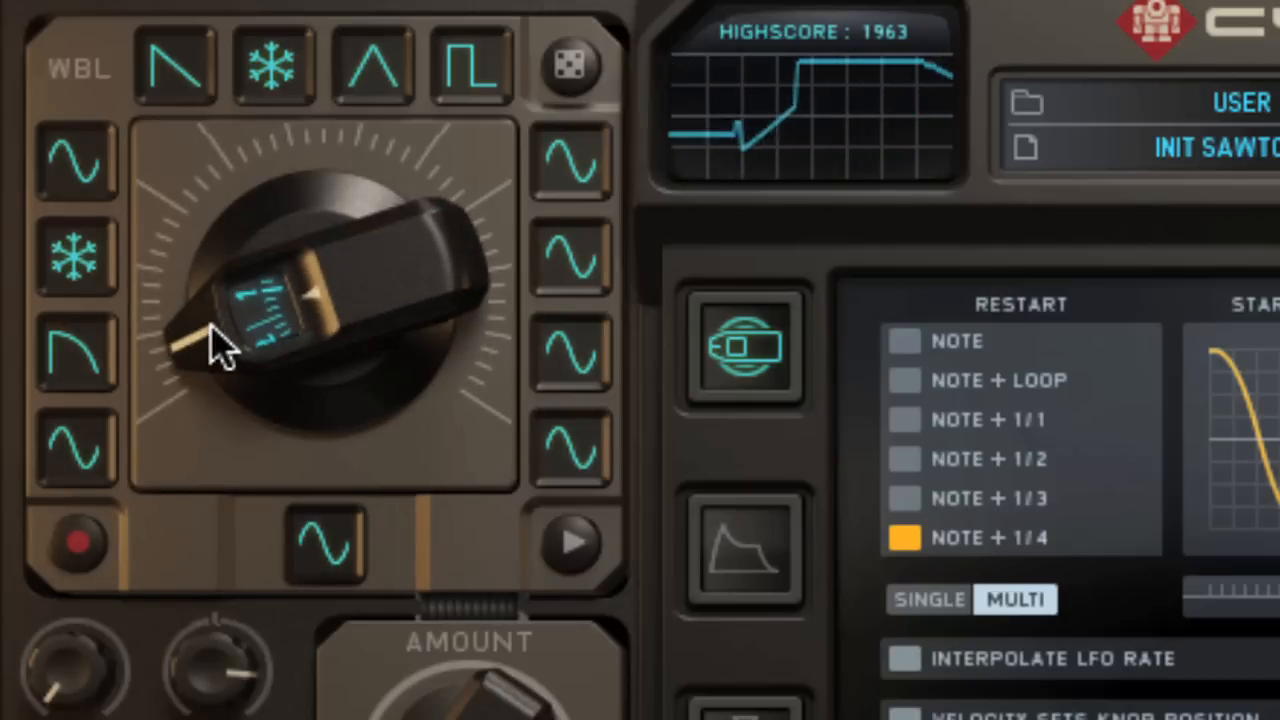
pyautogui.moveTo(230, 350); pyautogui.dragTo(210, 270)
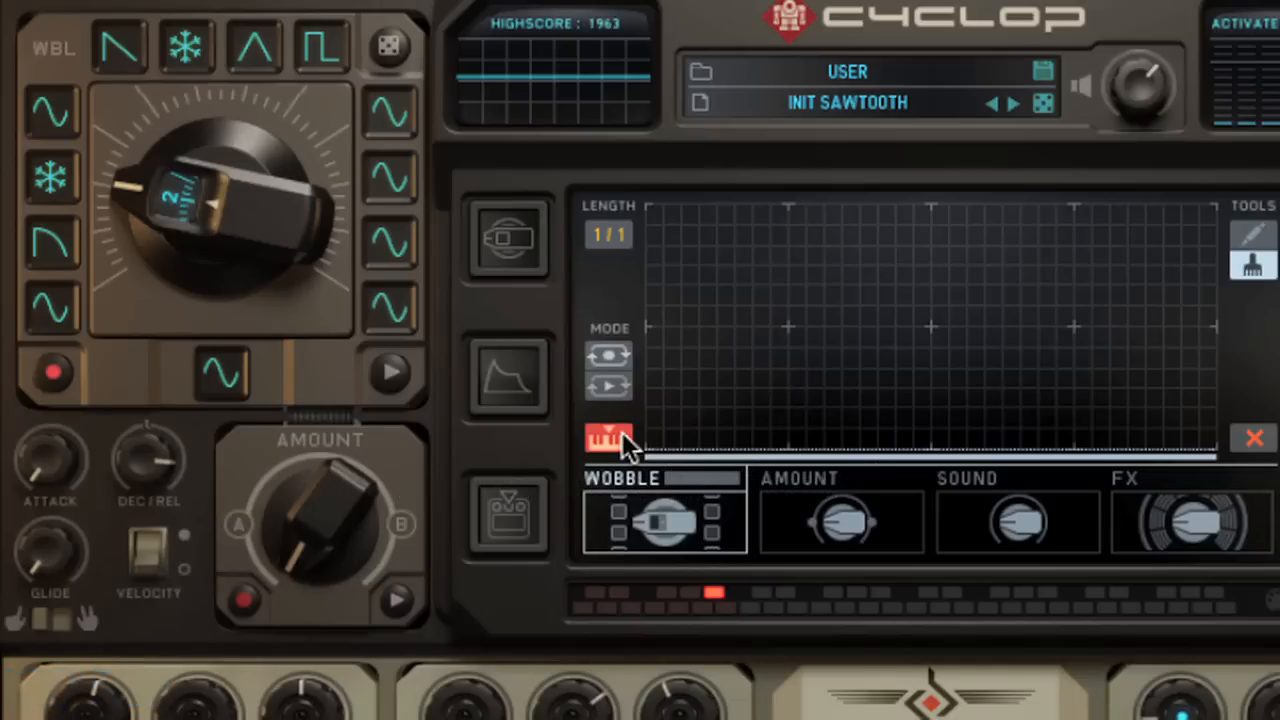
# Step: Change the wobble trigger, record a rise-and-fall knob sweep, and play it back
pyautogui.click(606, 438)
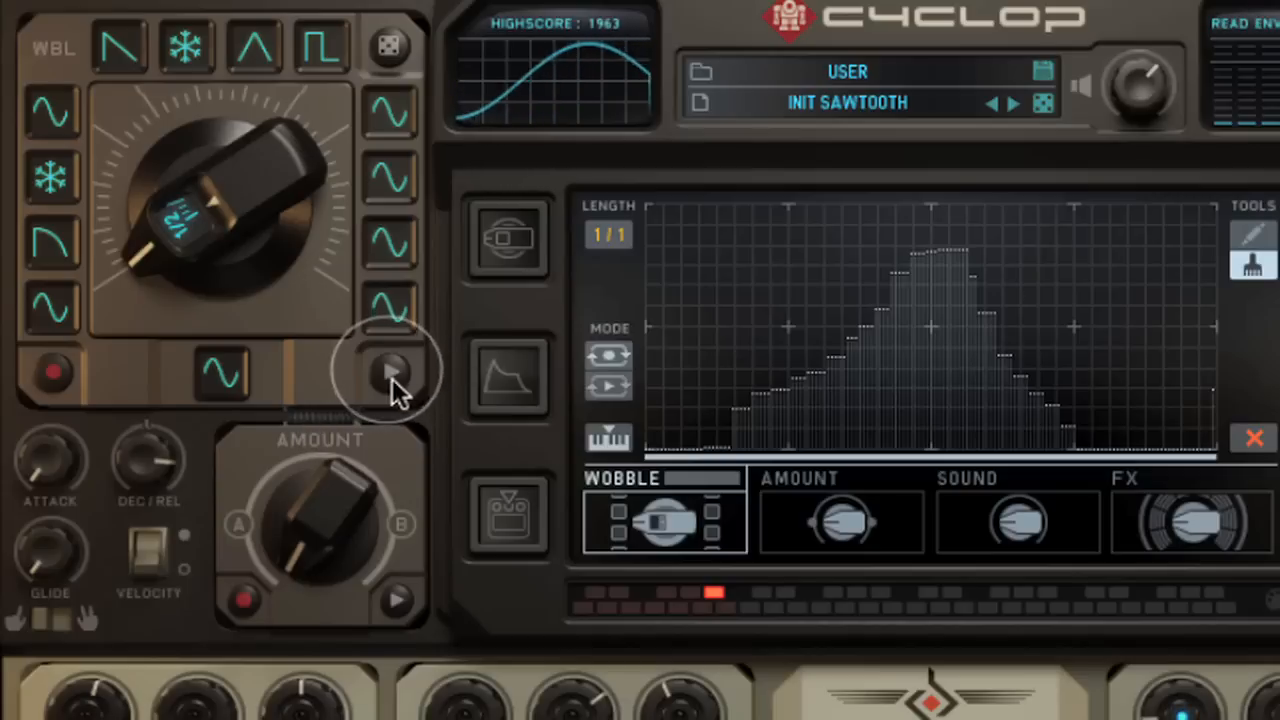
pyautogui.click(387, 373)
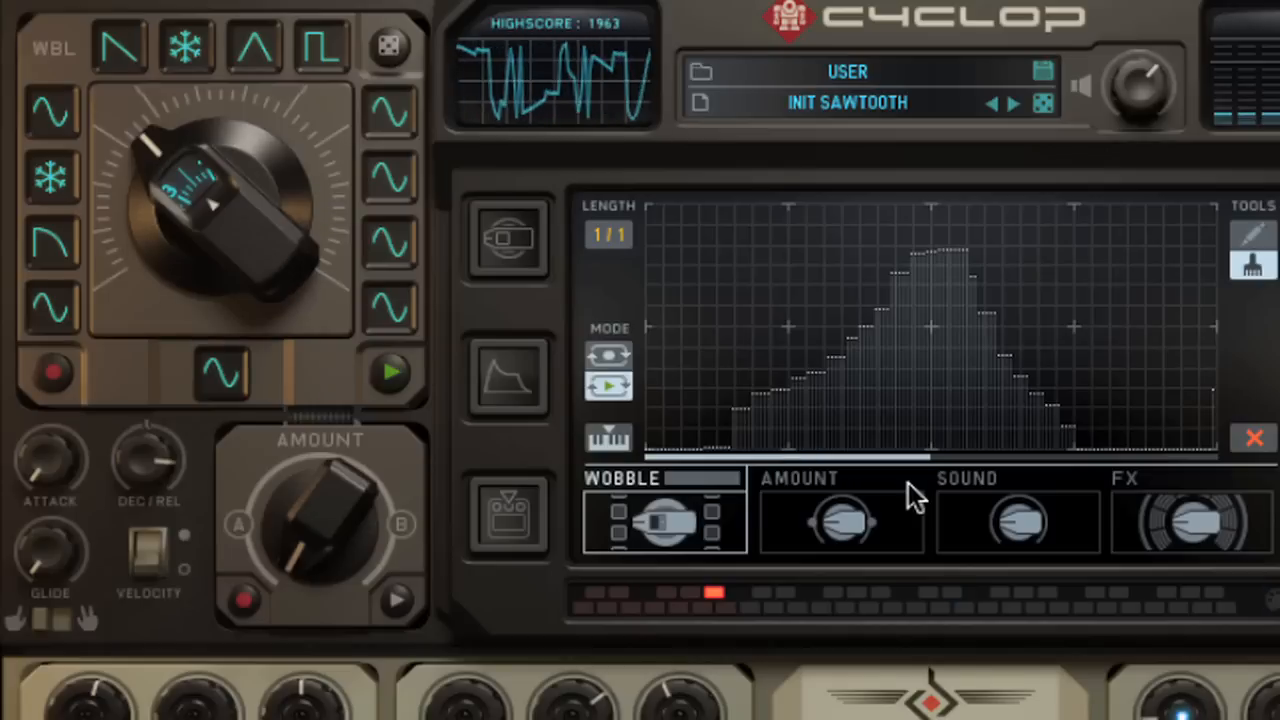
pyautogui.click(608, 438)
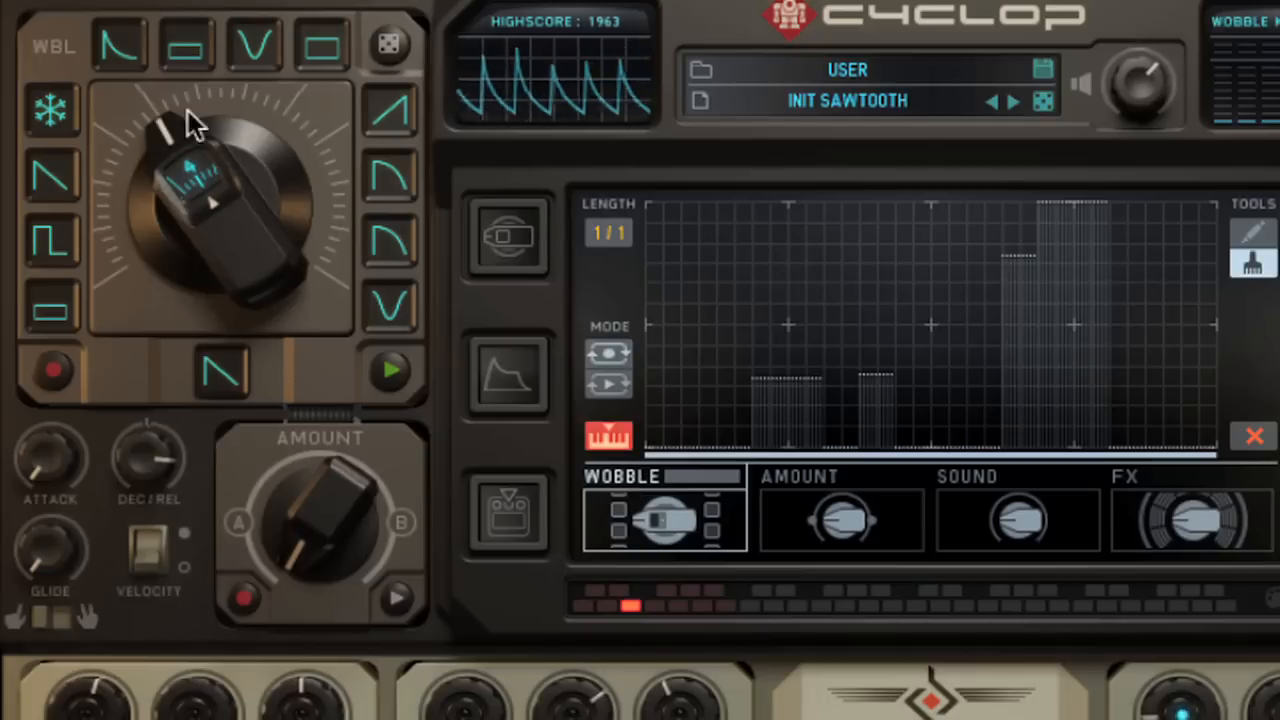
pyautogui.moveTo(522, 260)
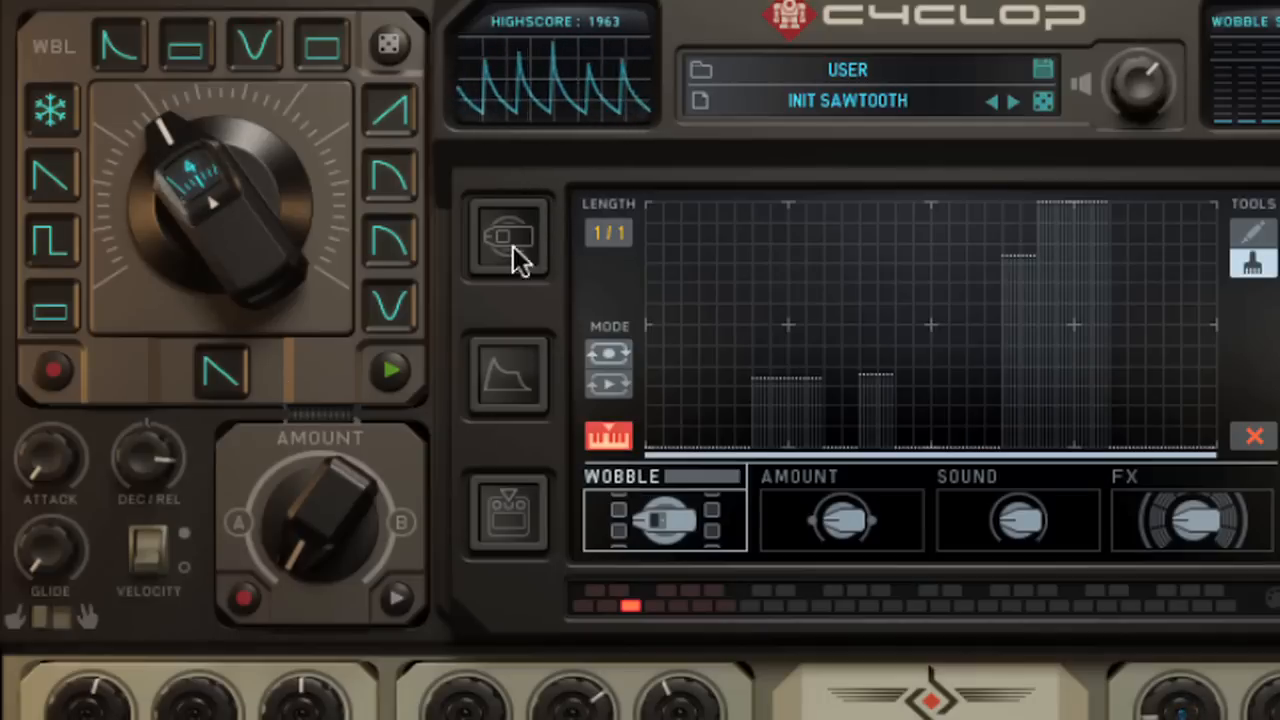
# Step: Reload sequence slot 1, restoring the bell-shaped wobble lane and original wobble shapes
pyautogui.click(508, 237)
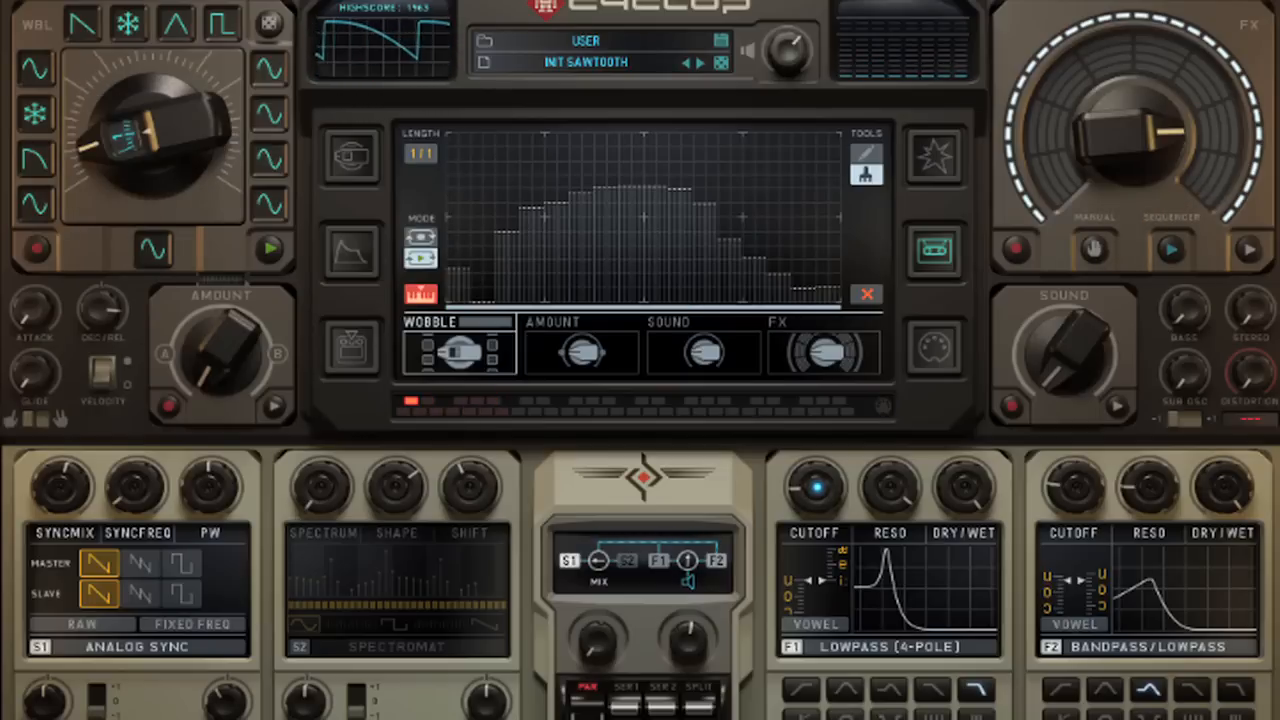
pyautogui.moveTo(460, 103)
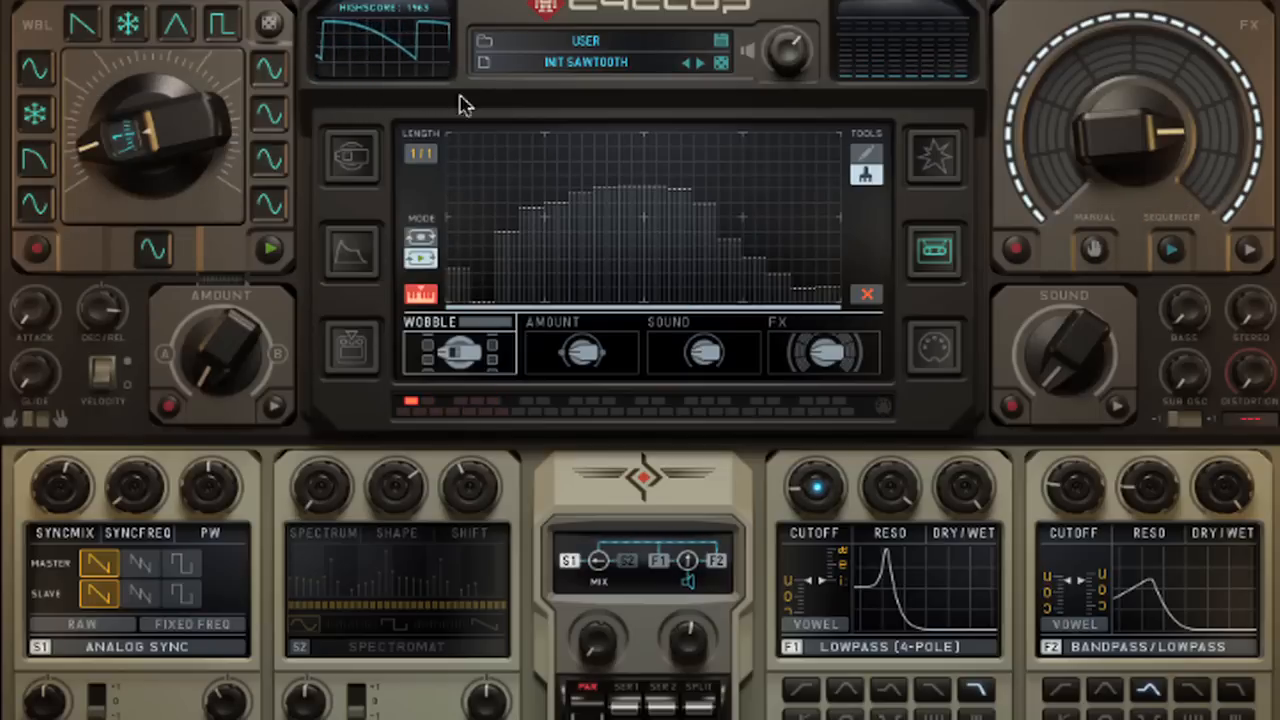